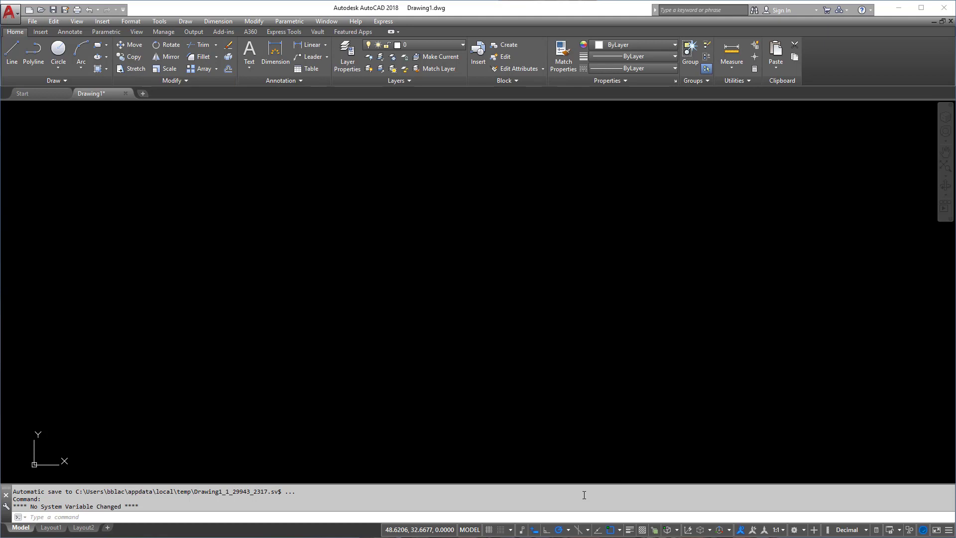
{"action": "mouse_move", "coordinate": [538, 528]}
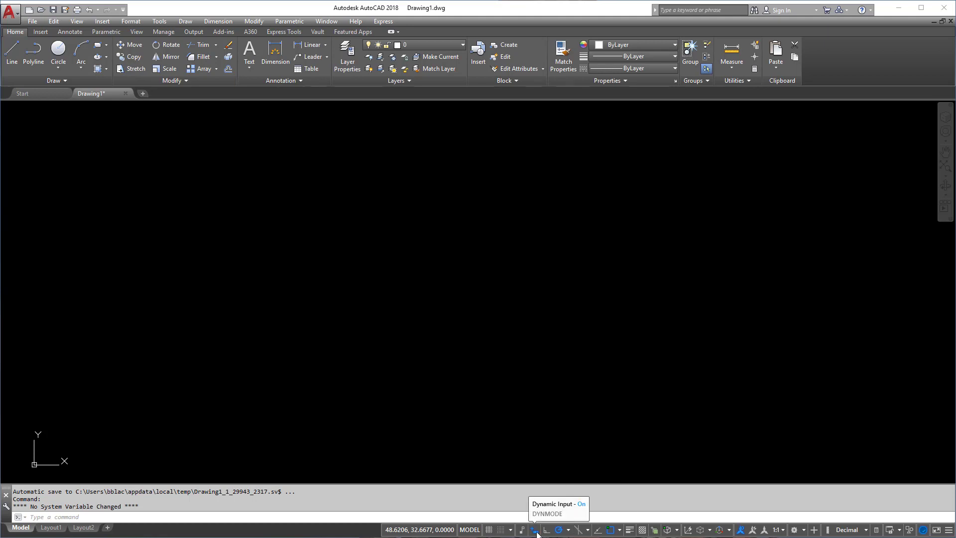
{"action": "mouse_move", "coordinate": [542, 529]}
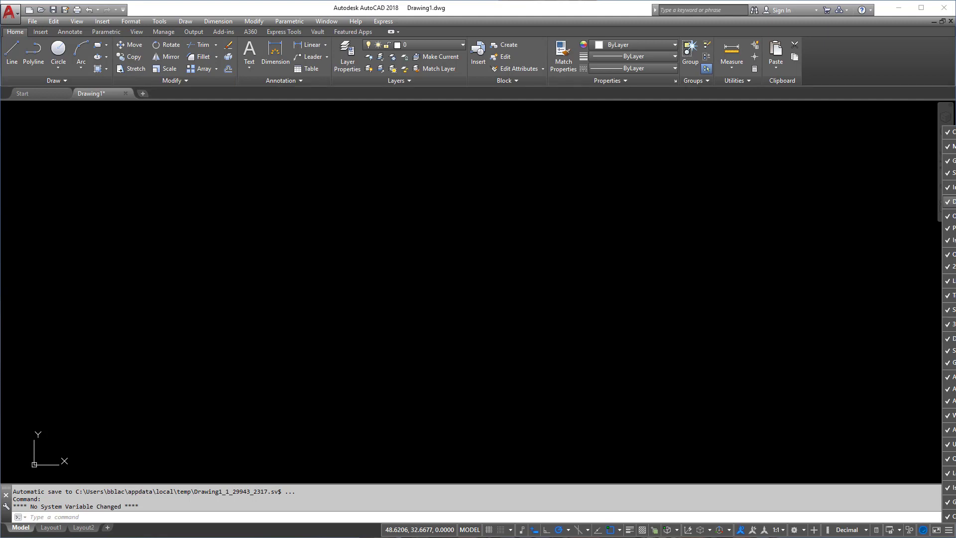
Step: Draw a three-segment zigzag with the Line tool using typed values 45 and 10, then finish it
{"action": "left_click", "coordinate": [33, 55]}
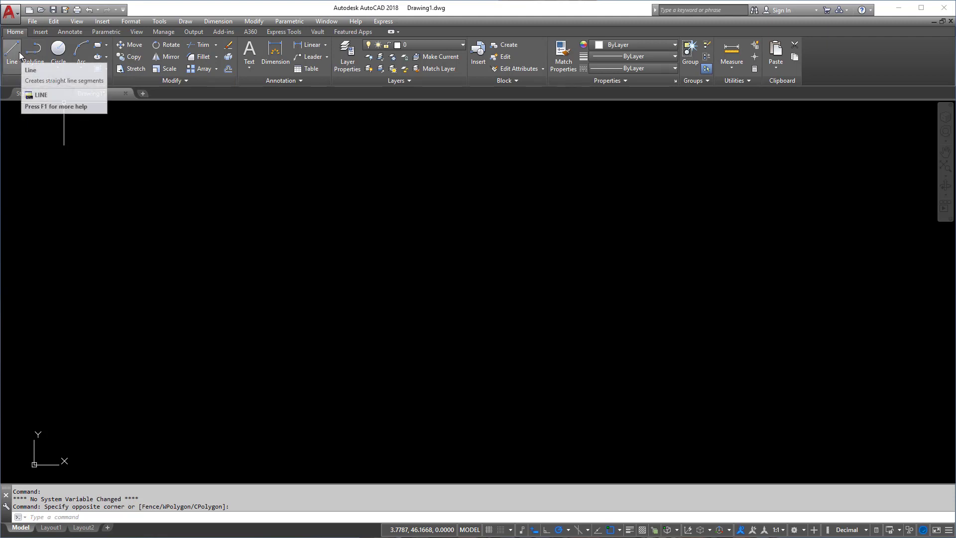
{"action": "left_click", "coordinate": [11, 51]}
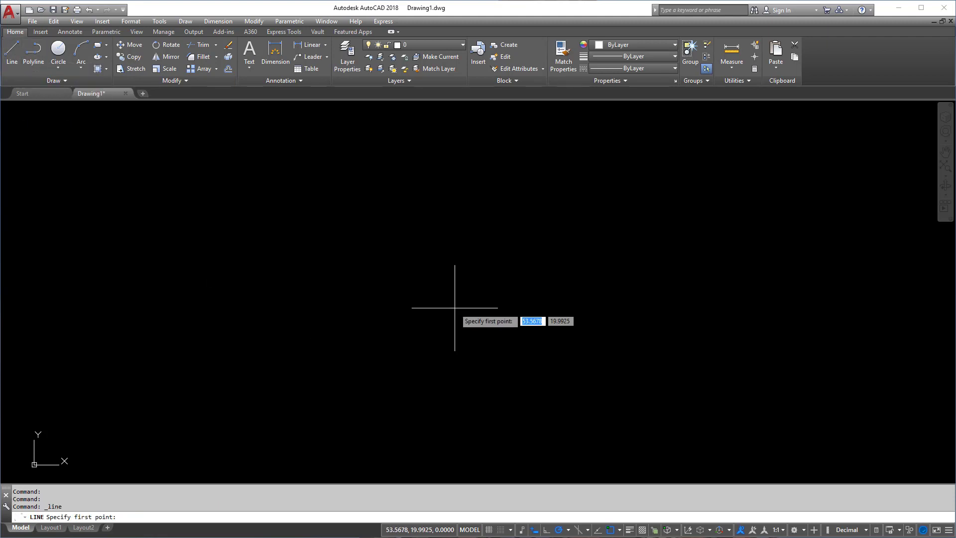
{"action": "mouse_move", "coordinate": [320, 269]}
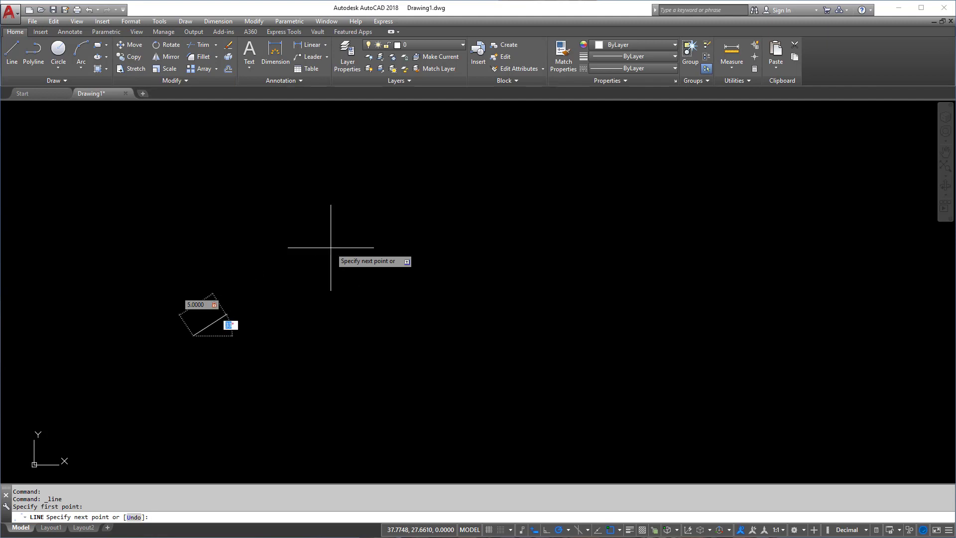
{"action": "type", "text": "45"}
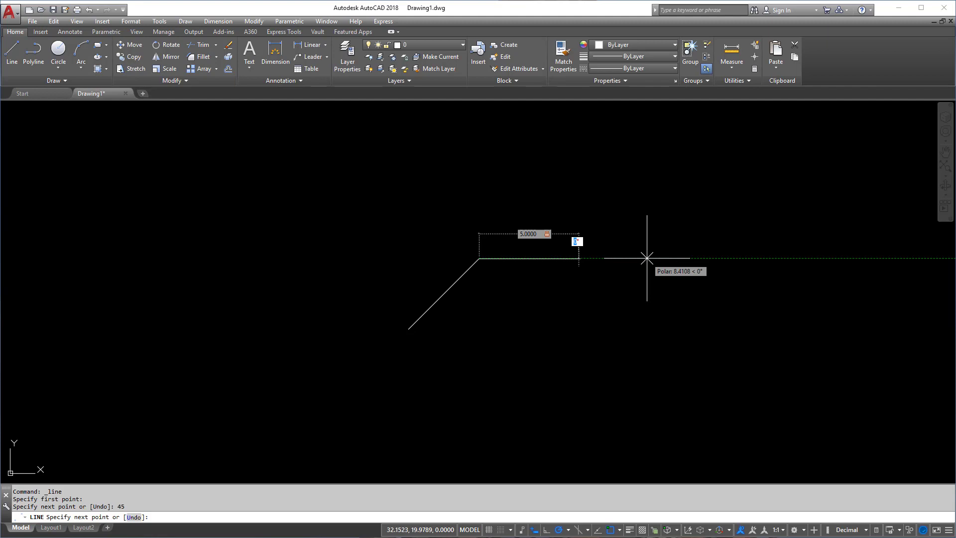
{"action": "type", "text": "10"}
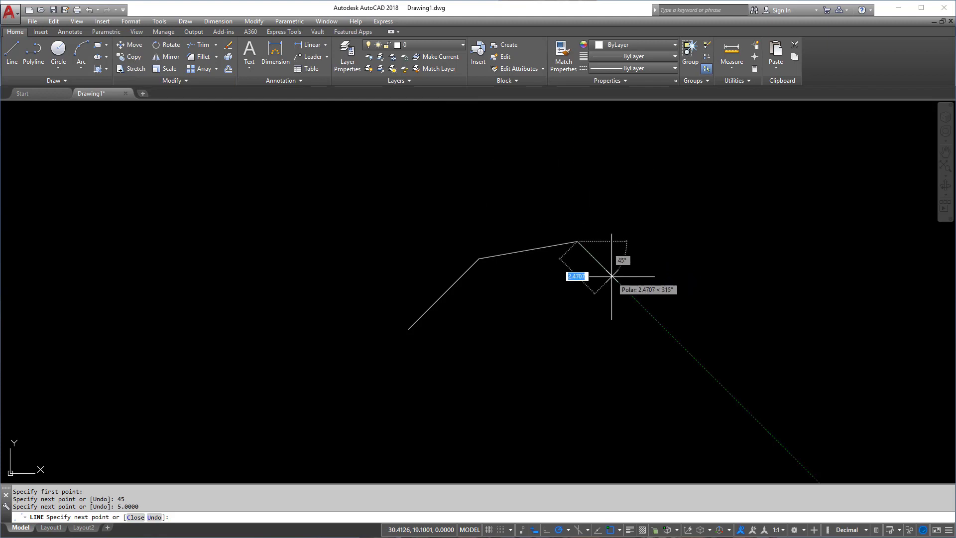
{"action": "mouse_move", "coordinate": [615, 278]}
{"action": "type", "text": "5"}
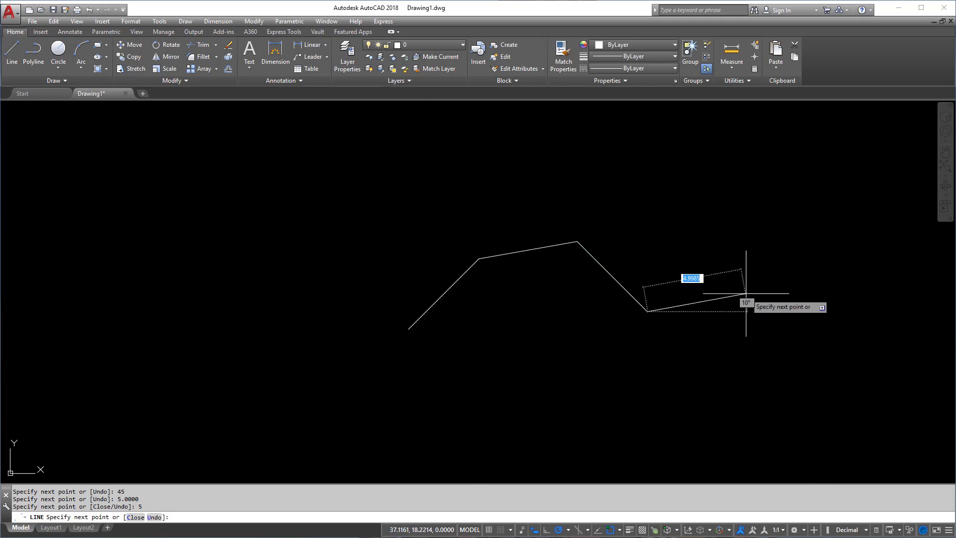
{"action": "mouse_move", "coordinate": [732, 312]}
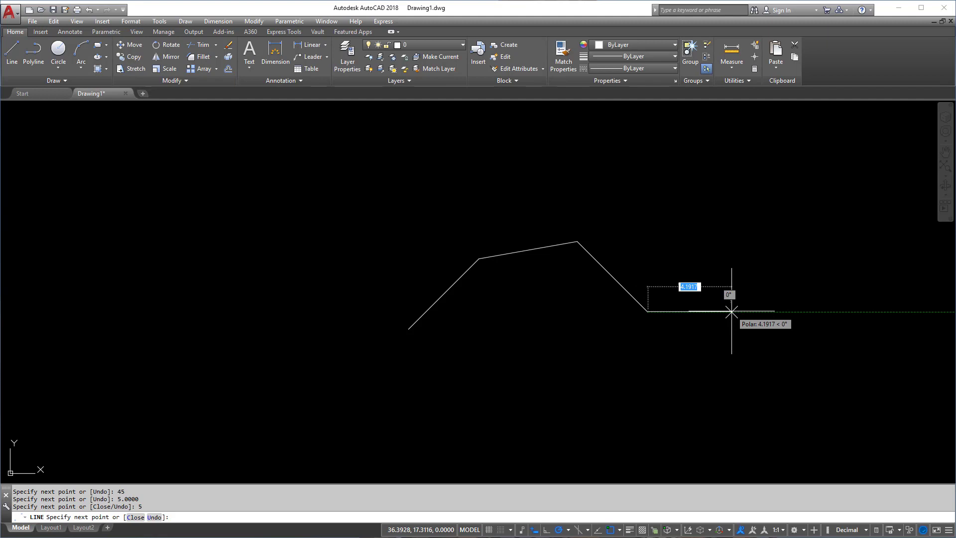
{"action": "key", "text": "Escape"}
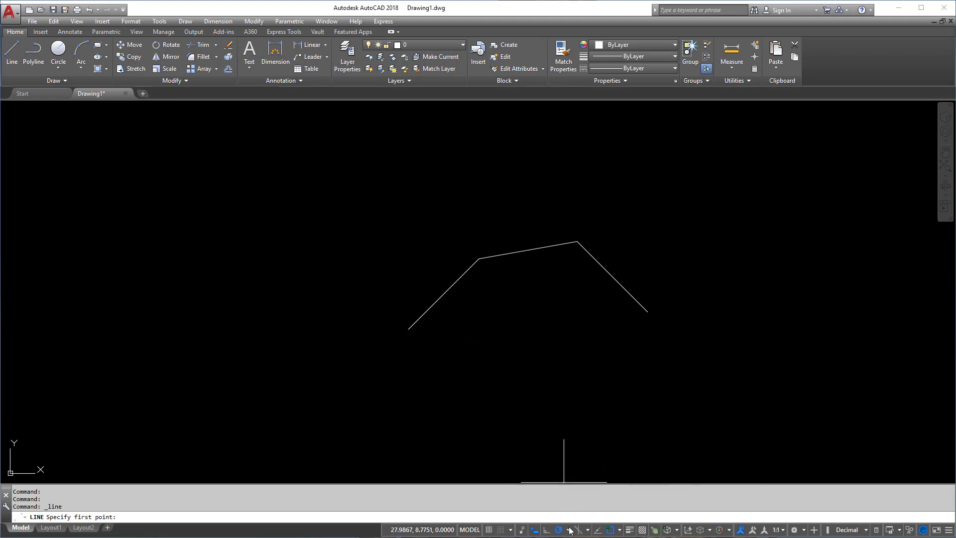
Step: Change the polar tracking increment and extend the zigzag with segments of 20 and 150
{"action": "left_click", "coordinate": [574, 529]}
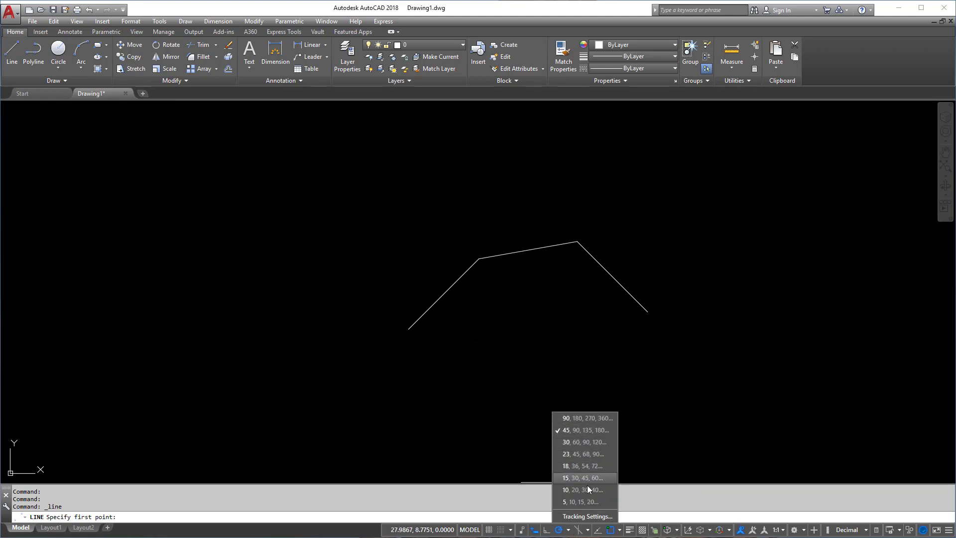
{"action": "mouse_move", "coordinate": [585, 501]}
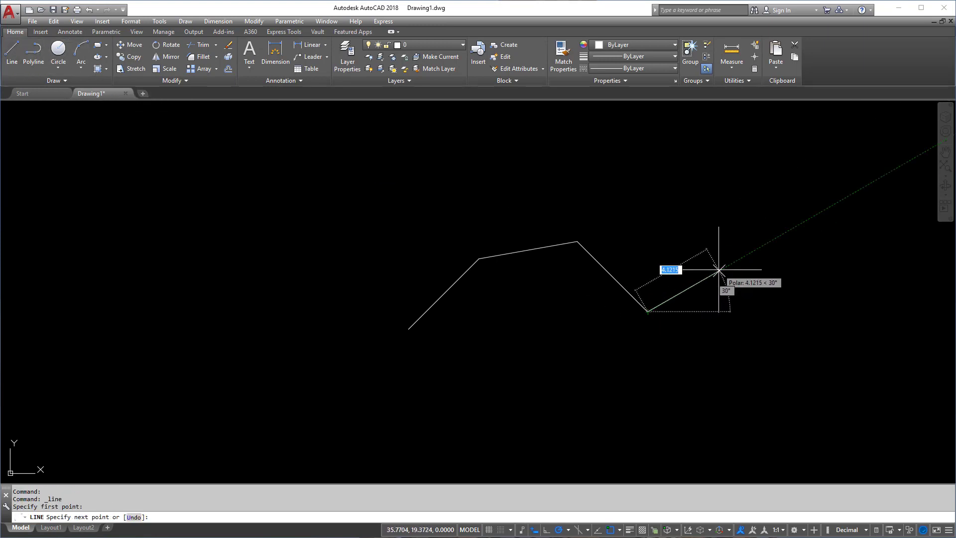
{"action": "type", "text": "20"}
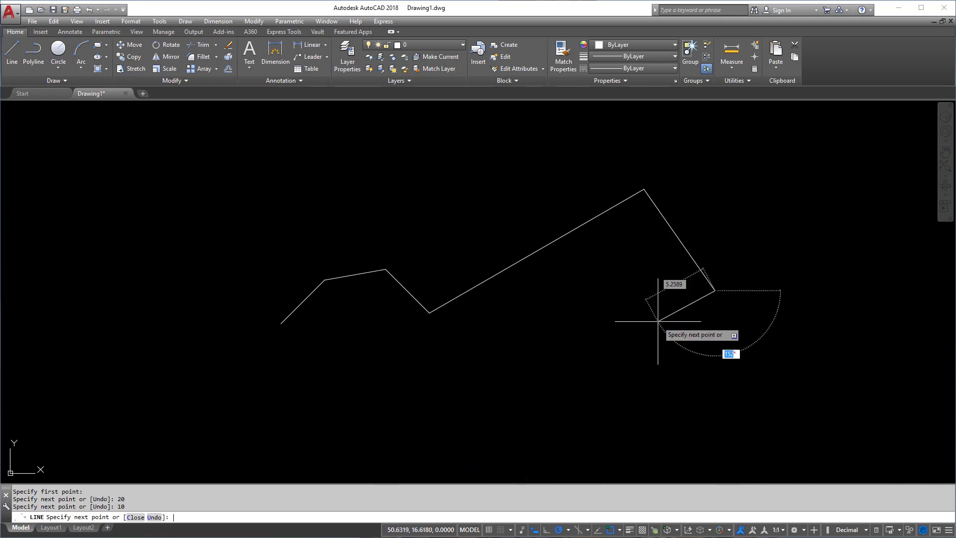
{"action": "type", "text": "150"}
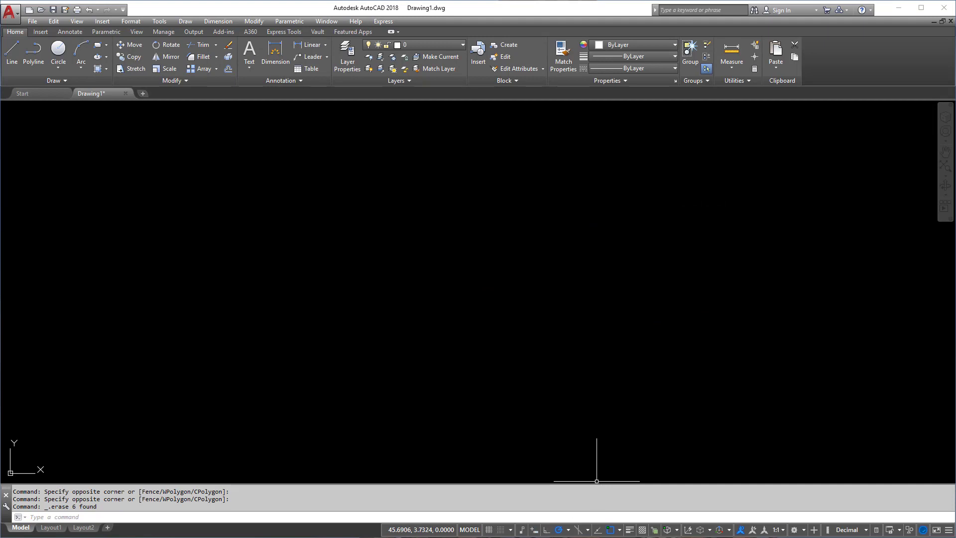
Step: Begin a new line from a picked point and switch the polar tracking angle to 30-degree increments
{"action": "left_click", "coordinate": [11, 54]}
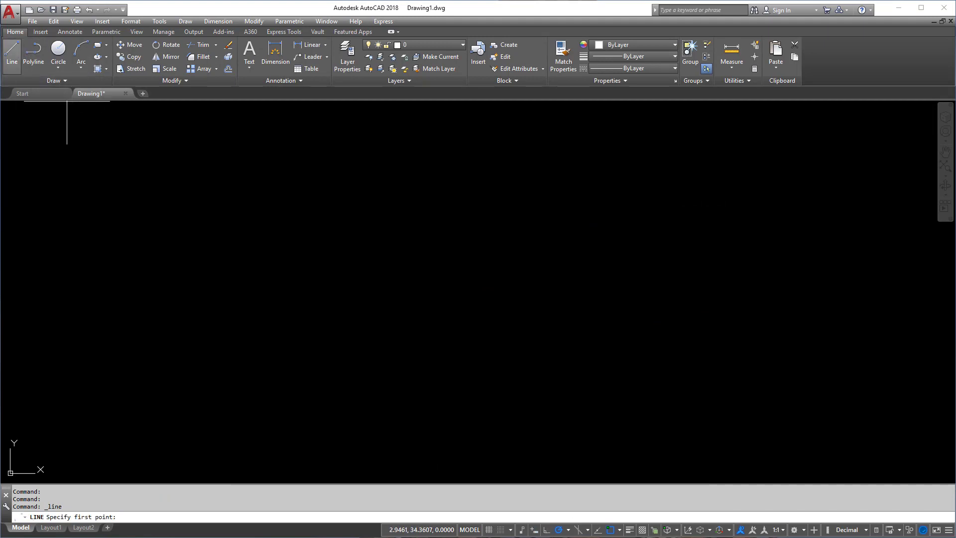
{"action": "mouse_move", "coordinate": [311, 354]}
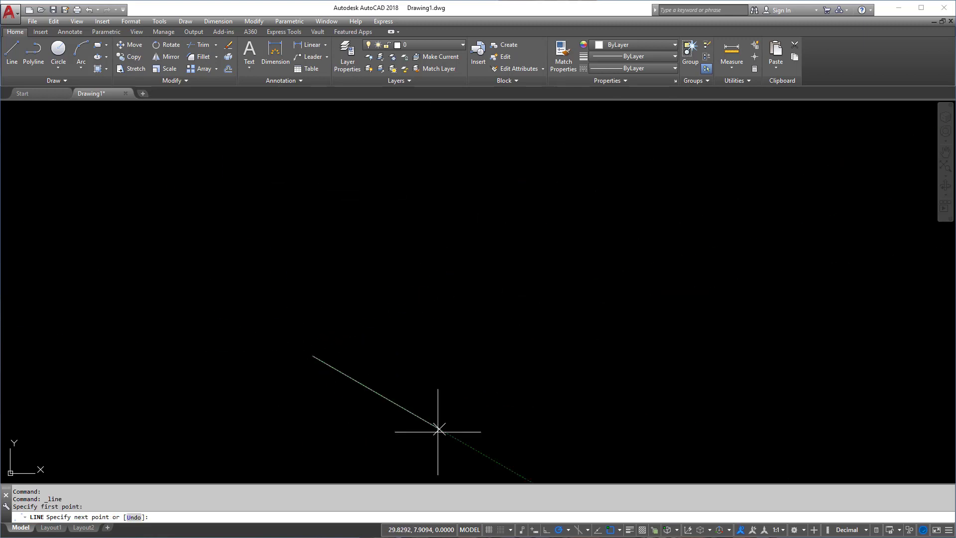
{"action": "mouse_move", "coordinate": [368, 389]}
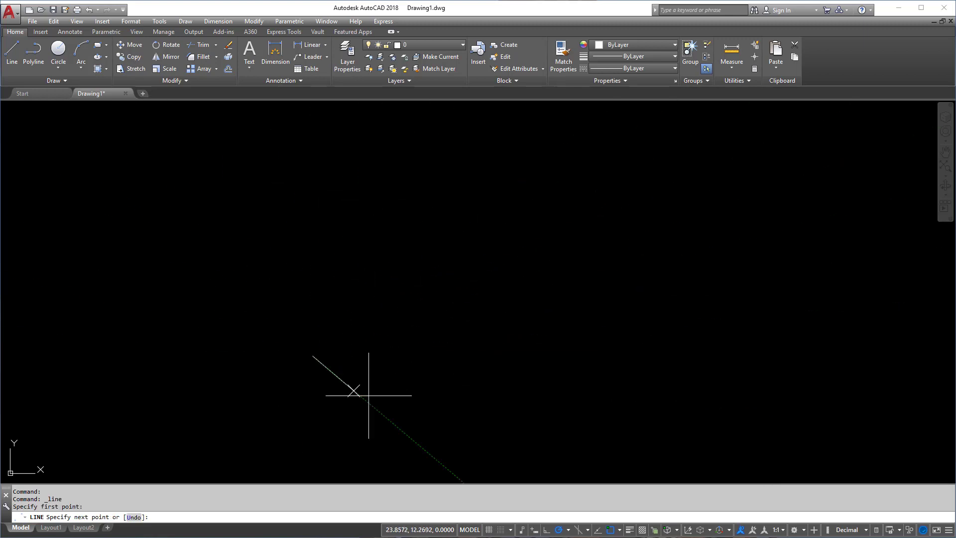
{"action": "left_click", "coordinate": [505, 279]}
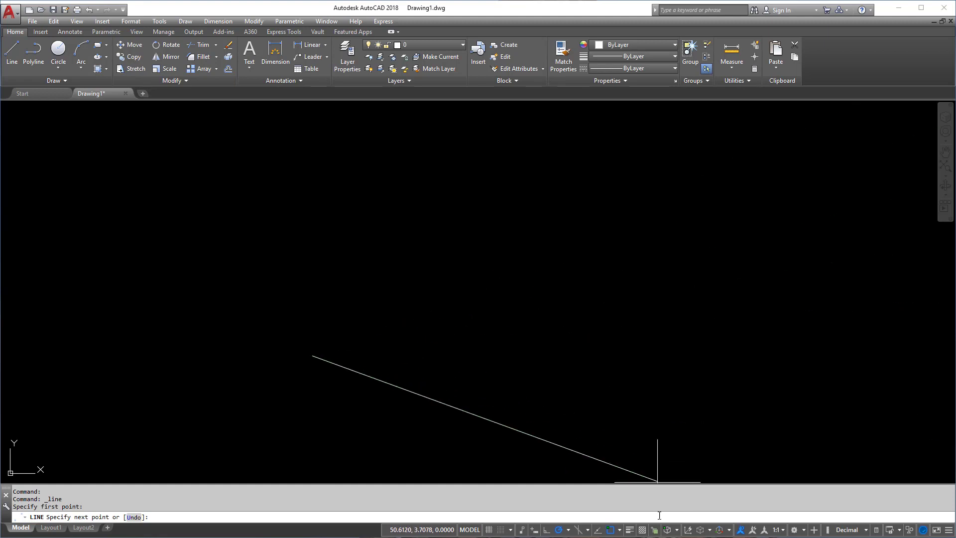
{"action": "left_click", "coordinate": [580, 529]}
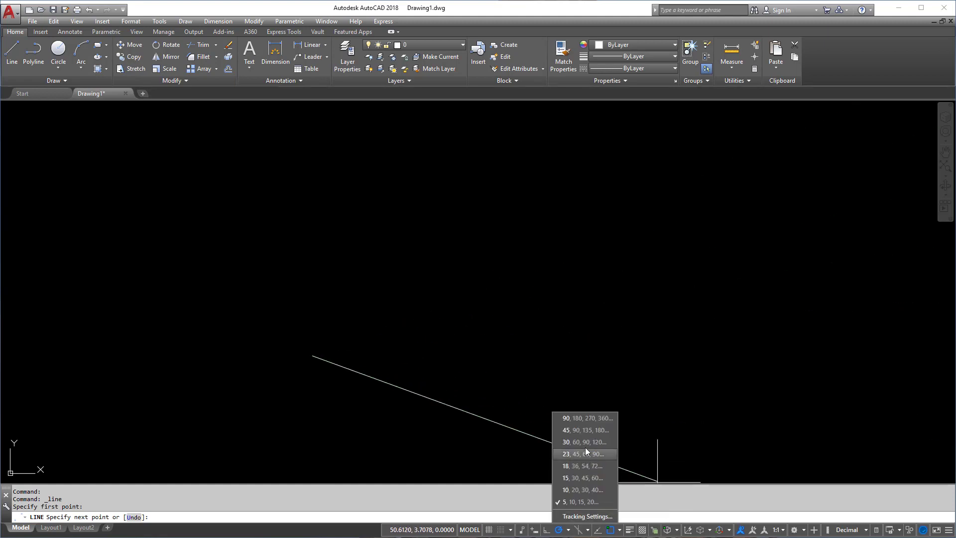
{"action": "left_click", "coordinate": [583, 442]}
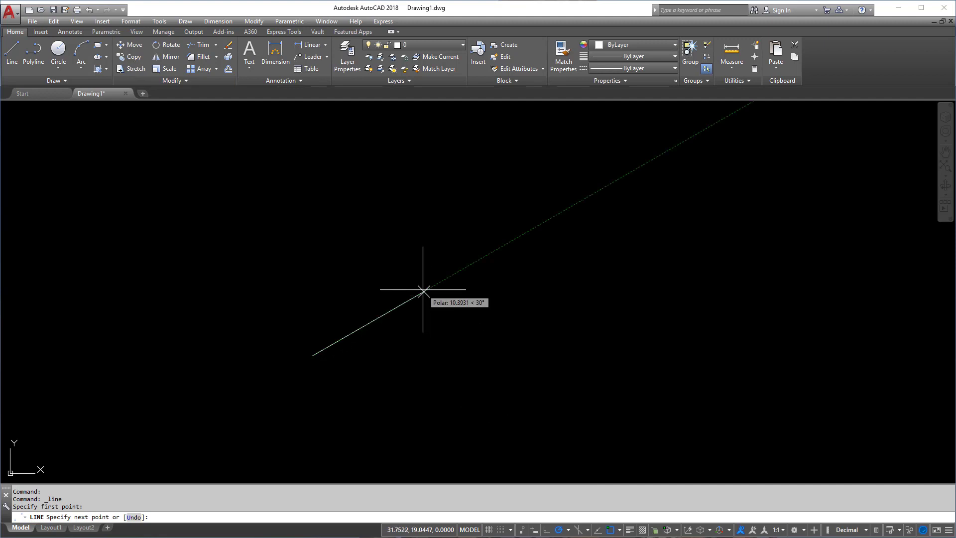
Step: Draw segments of length 10 and 5 along the tracking angles and finish the line
{"action": "type", "text": "10"}
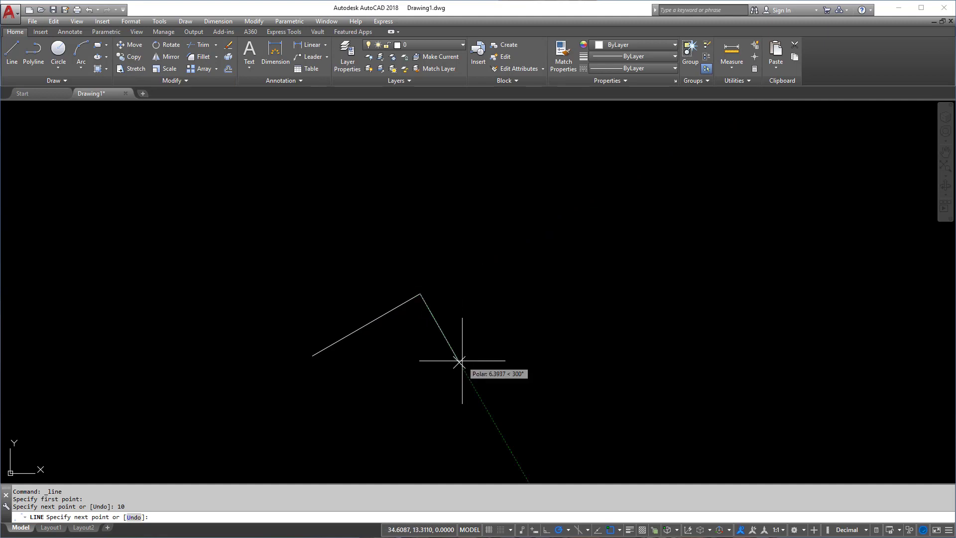
{"action": "type", "text": "5"}
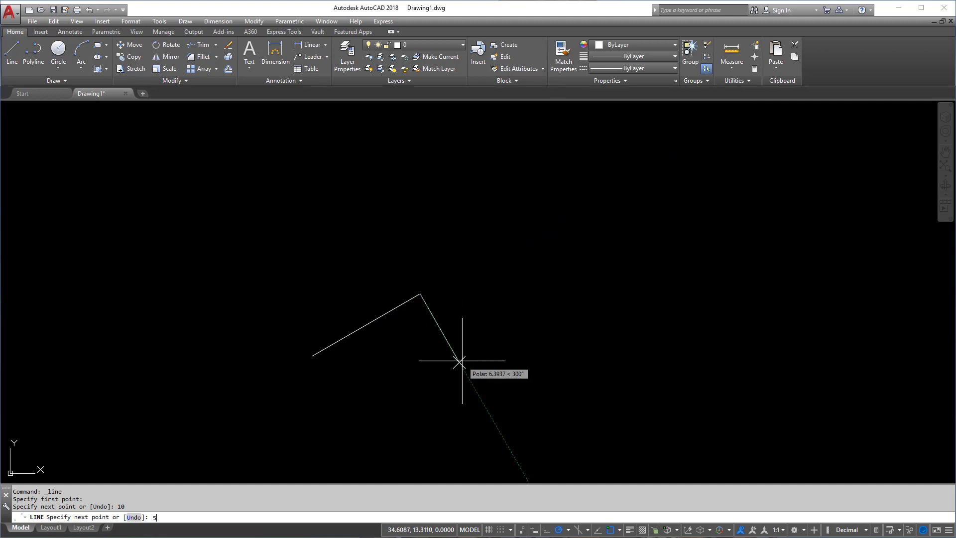
{"action": "key", "text": "enter"}
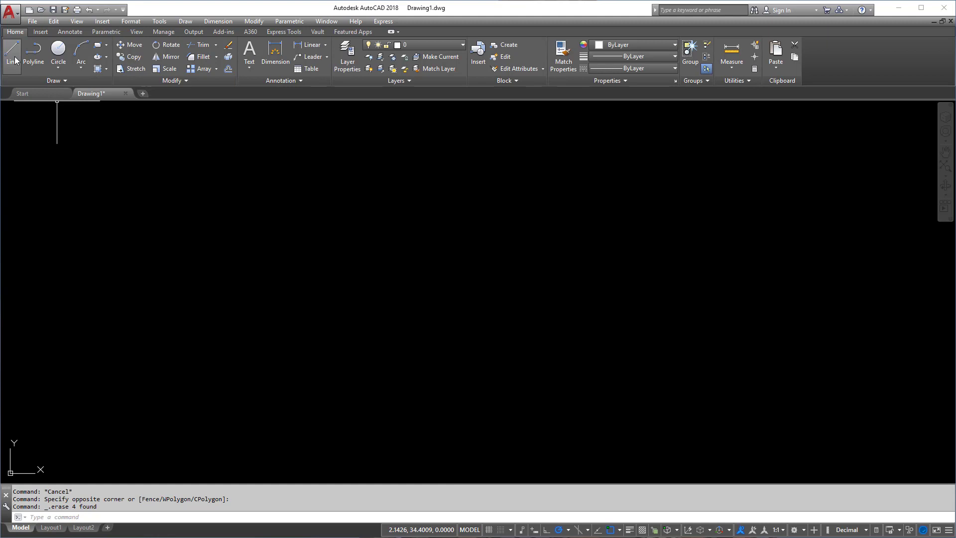
Step: Draw a line from a picked point to a relative polar endpoint @5<45
{"action": "left_click", "coordinate": [11, 55]}
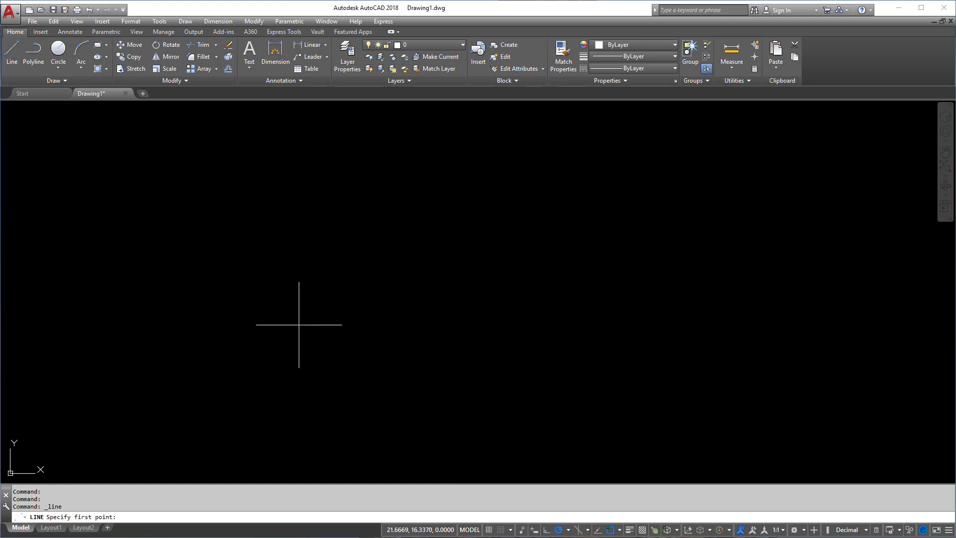
{"action": "mouse_move", "coordinate": [276, 322]}
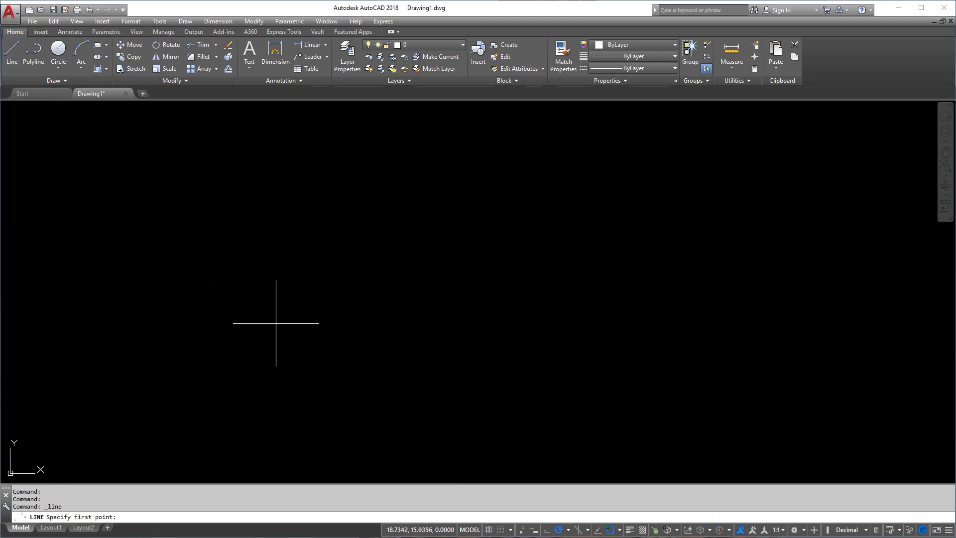
{"action": "left_click", "coordinate": [275, 322]}
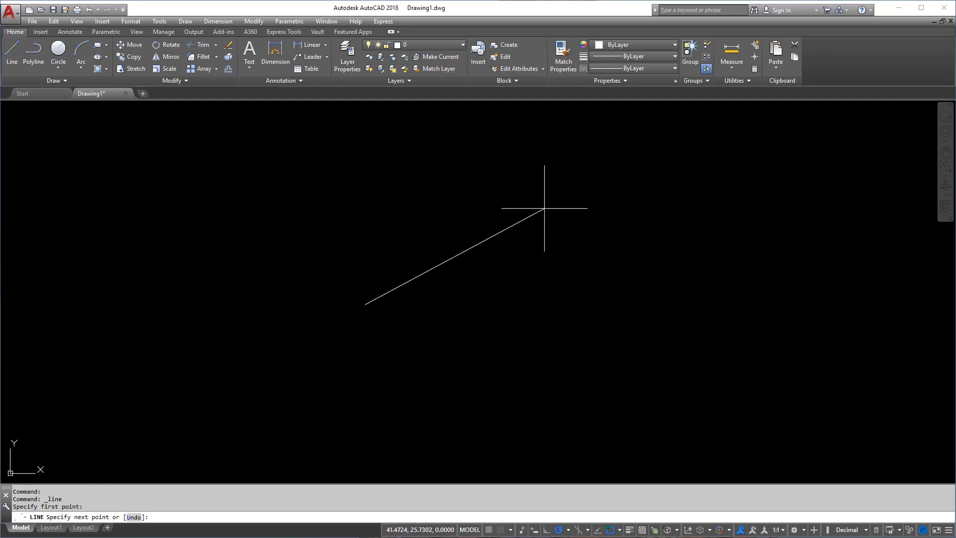
{"action": "type", "text": "@"}
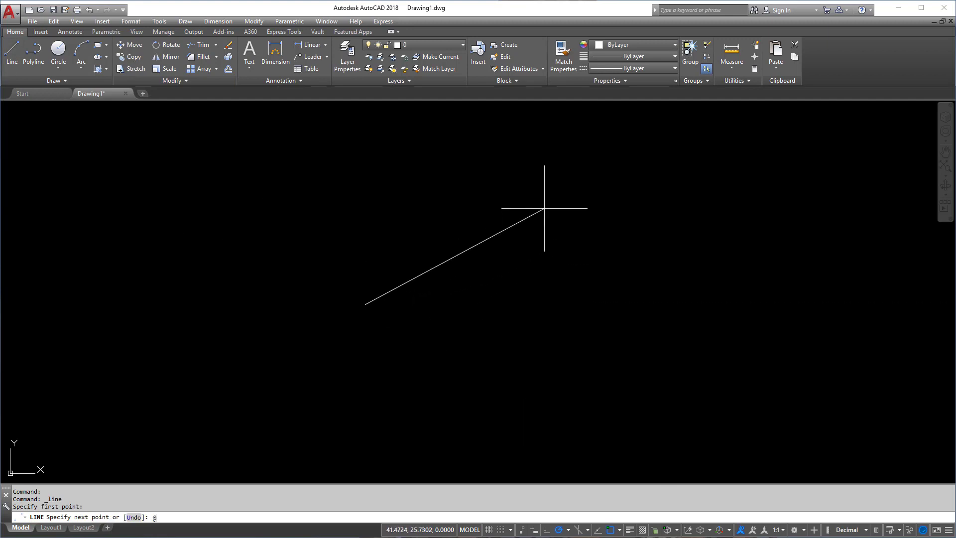
{"action": "type", "text": "@"}
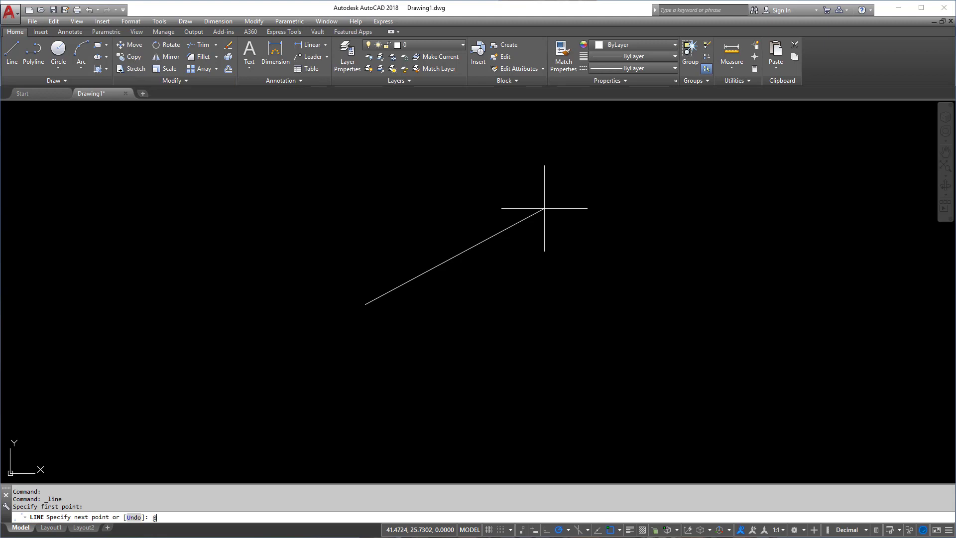
{"action": "type", "text": "5<"}
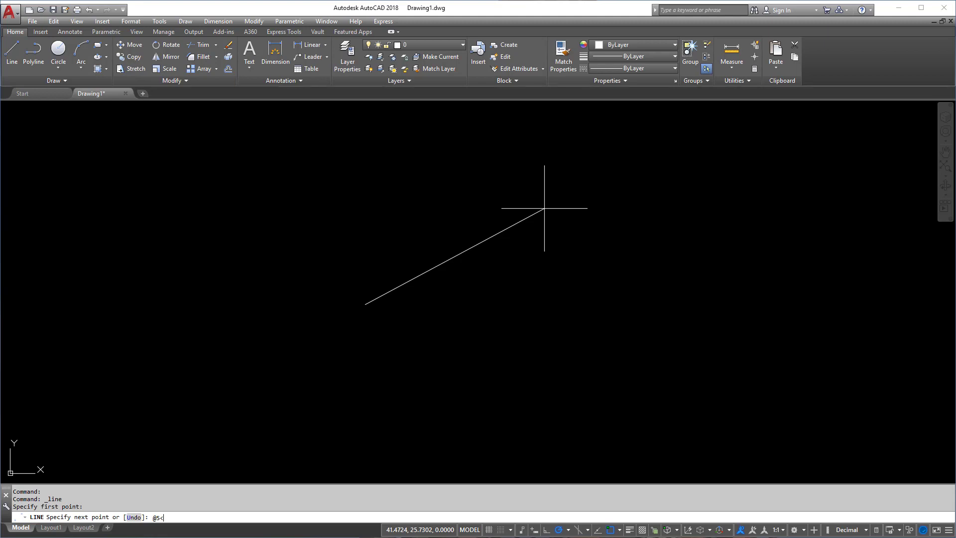
{"action": "type", "text": "45"}
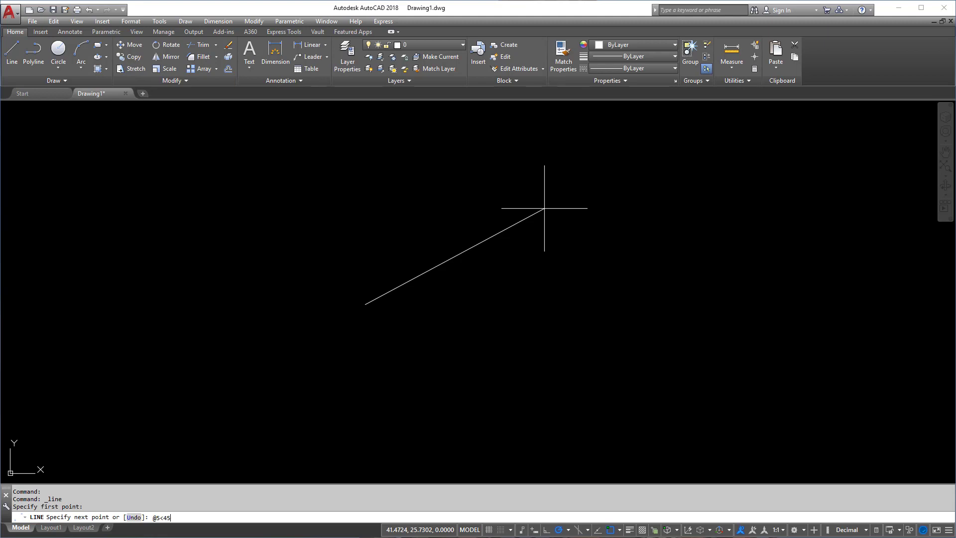
{"action": "key", "text": "enter"}
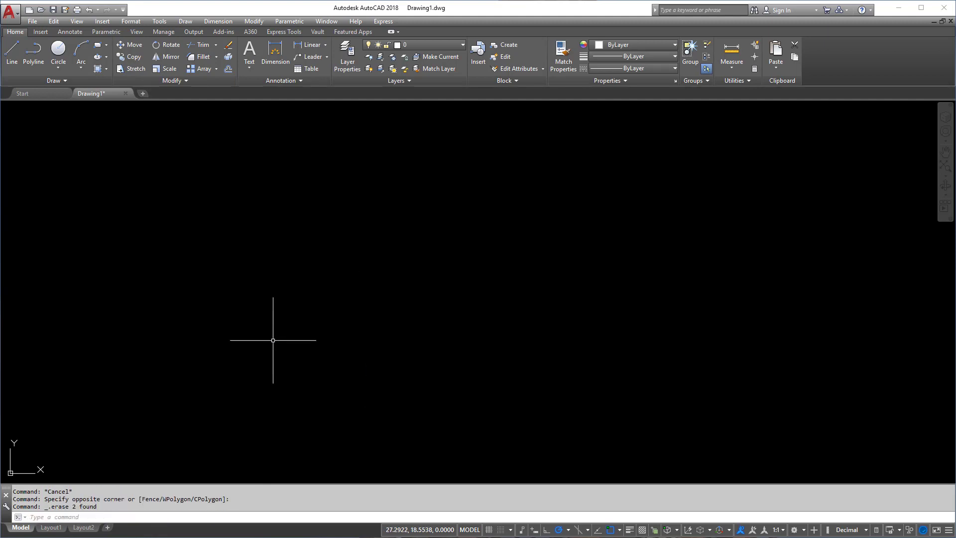
{"action": "mouse_move", "coordinate": [295, 342]}
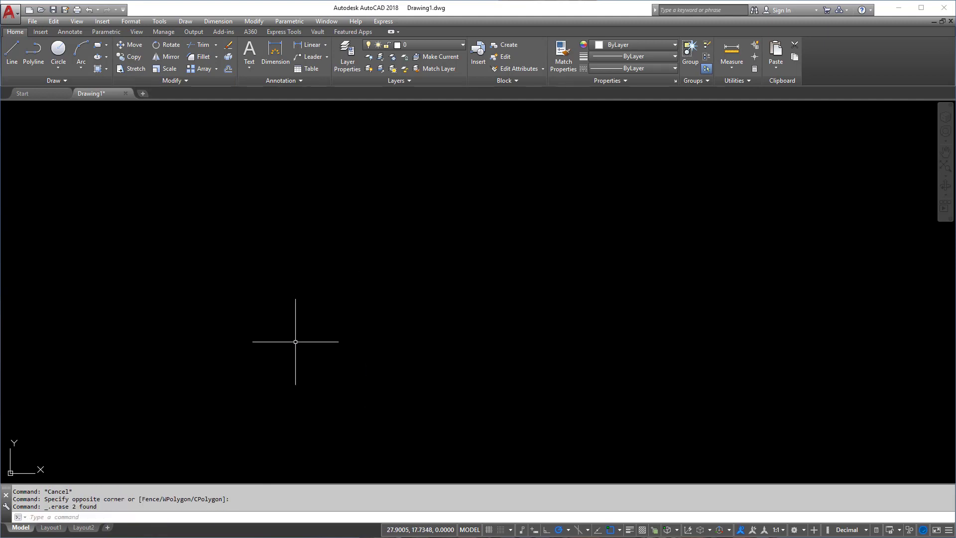
{"action": "mouse_move", "coordinate": [525, 406]}
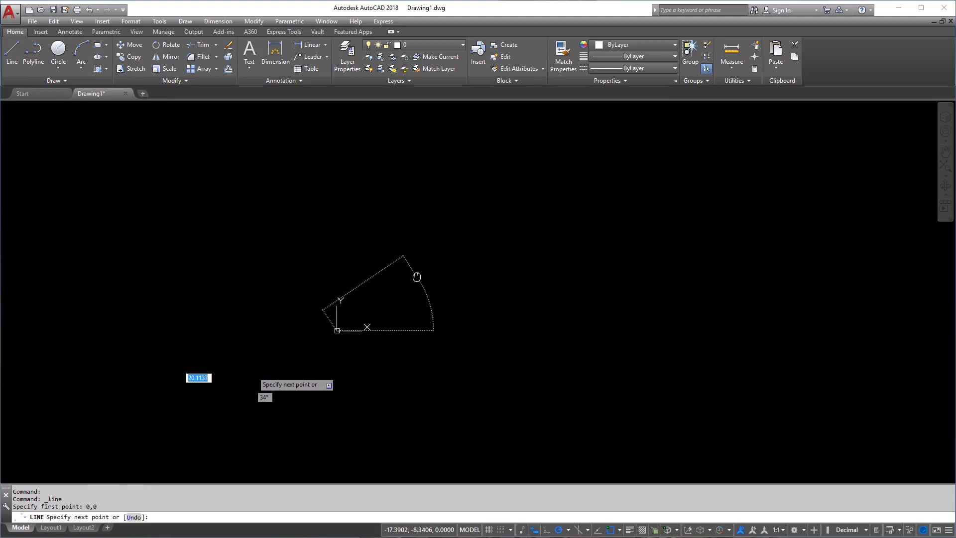
{"action": "mouse_move", "coordinate": [490, 230]}
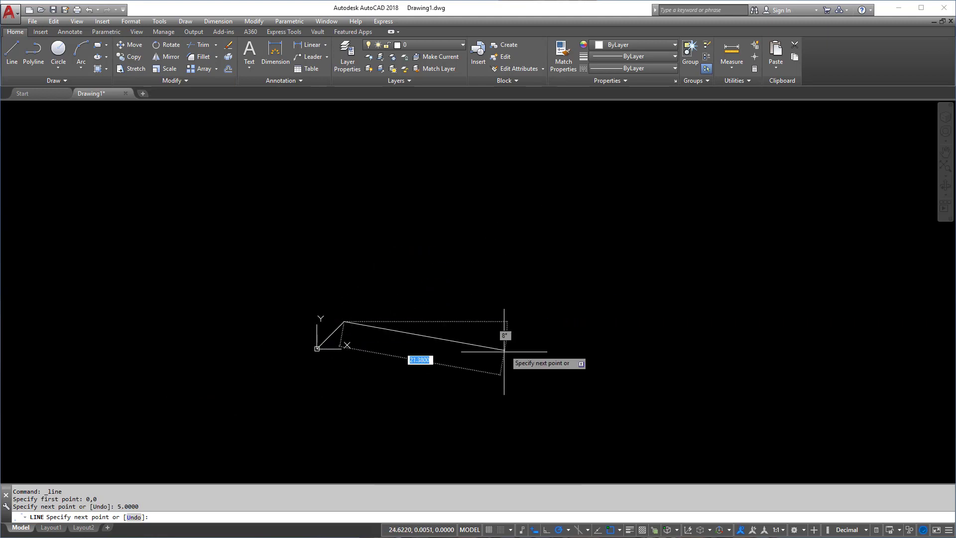
{"action": "mouse_move", "coordinate": [424, 405]}
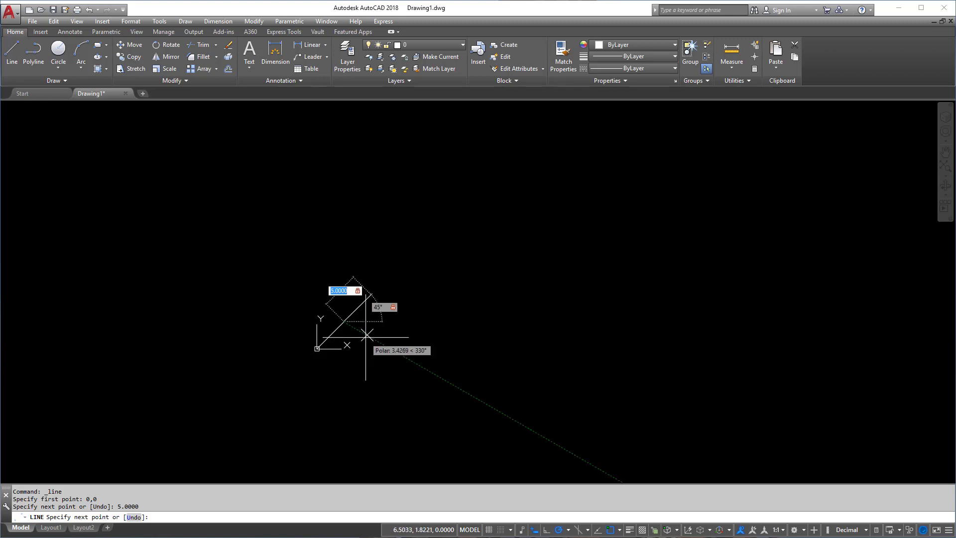
{"action": "mouse_move", "coordinate": [409, 293]}
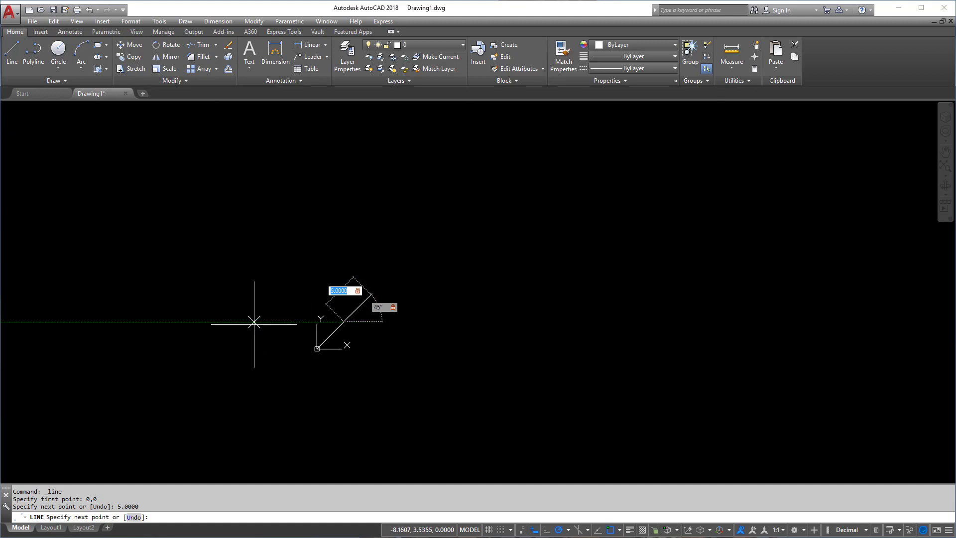
{"action": "mouse_move", "coordinate": [401, 313]}
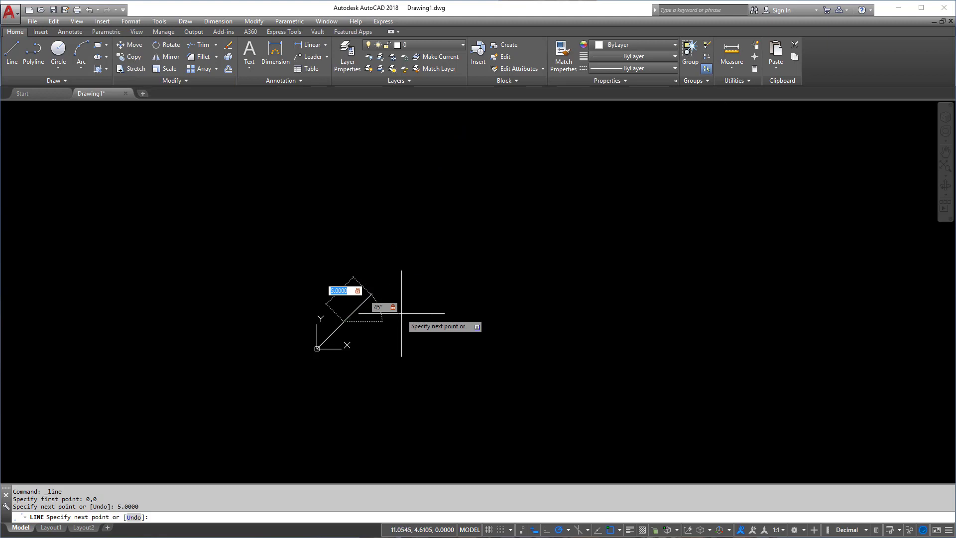
{"action": "mouse_move", "coordinate": [370, 270]}
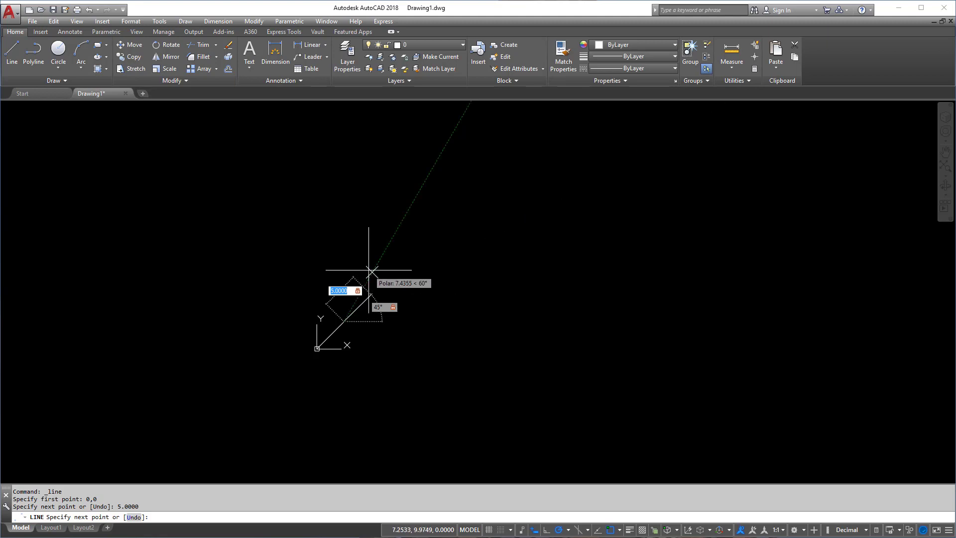
{"action": "mouse_move", "coordinate": [370, 273]}
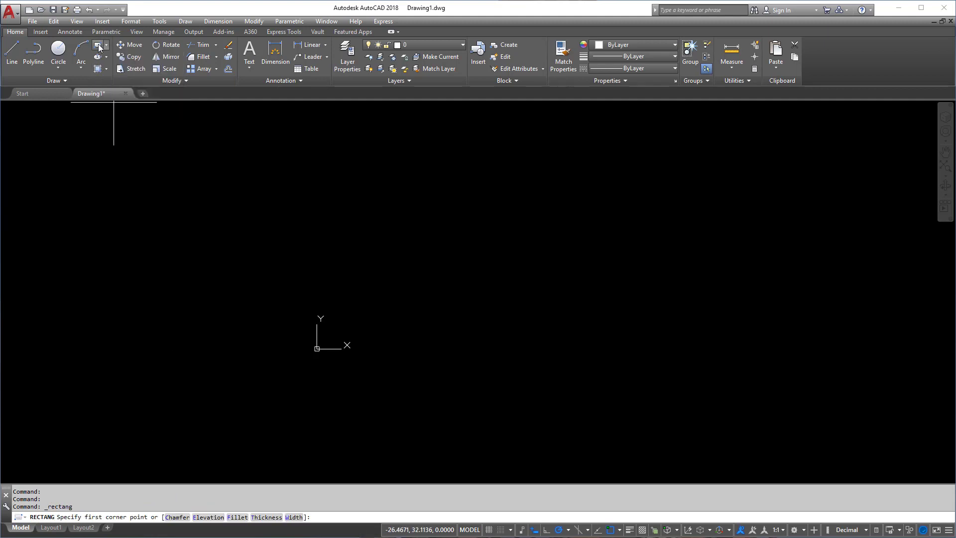
{"action": "mouse_move", "coordinate": [344, 344]}
{"action": "type", "text": "0"}
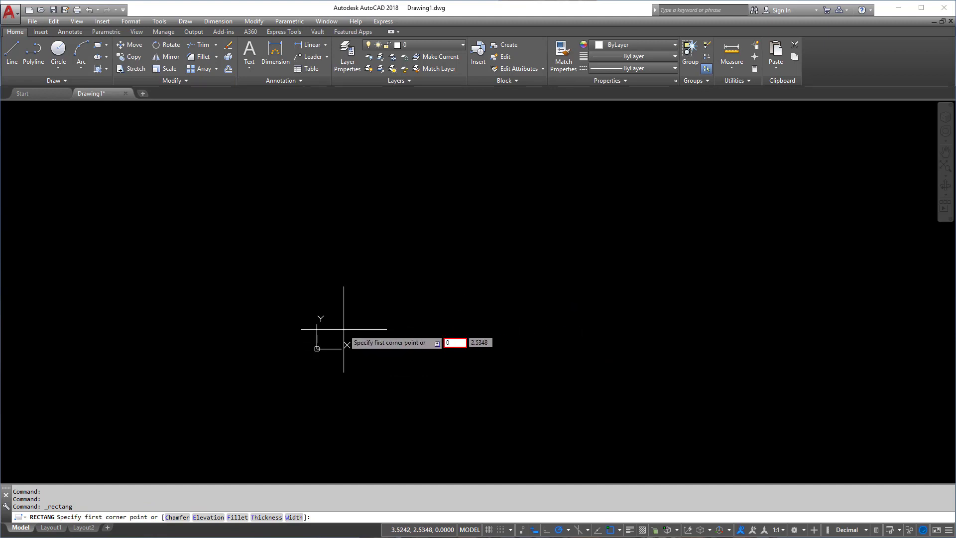
Step: Set the rectangle's first corner at the origin 0,0
{"action": "left_click", "coordinate": [344, 331]}
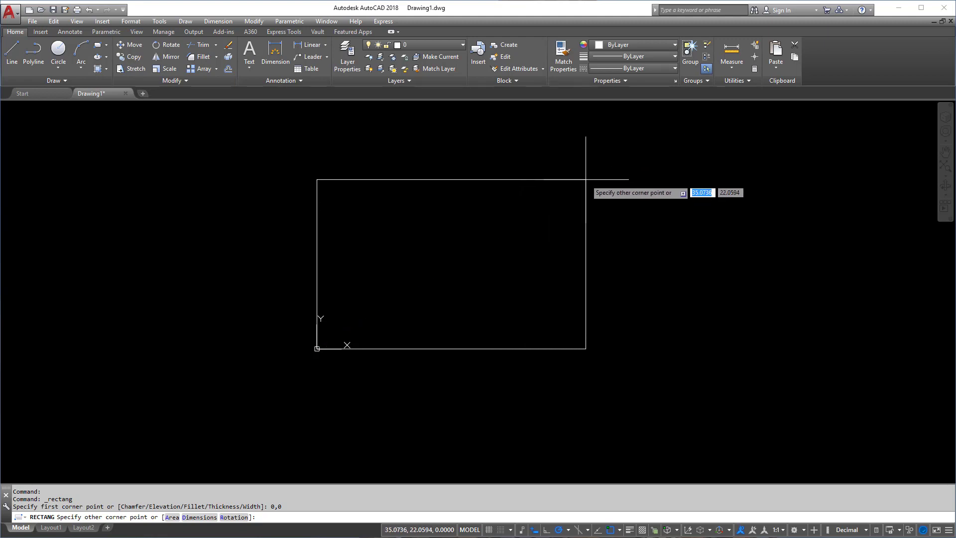
Step: Complete the rectangle by Area 1000 and Length 50, giving a 50 by 20 rectangle
{"action": "type", "text": "a"}
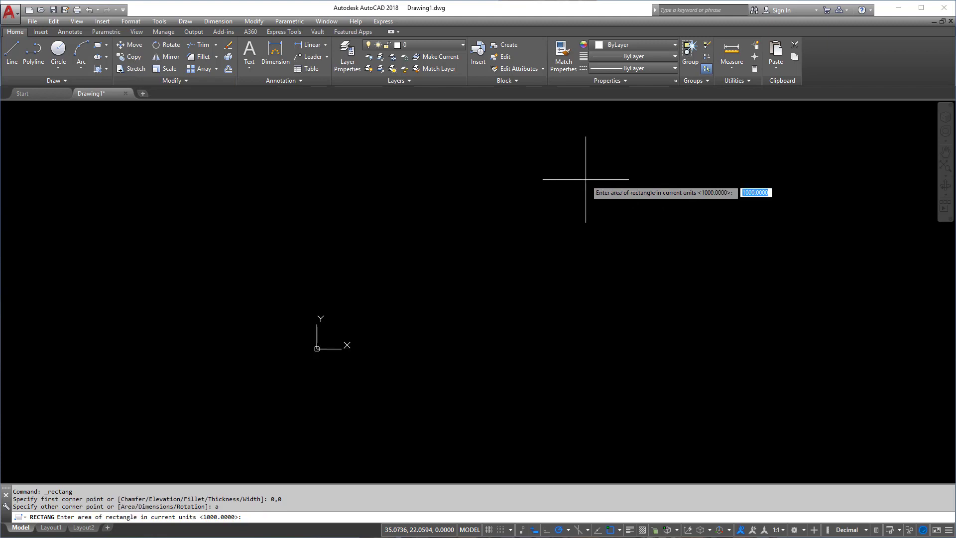
{"action": "type", "text": "1"}
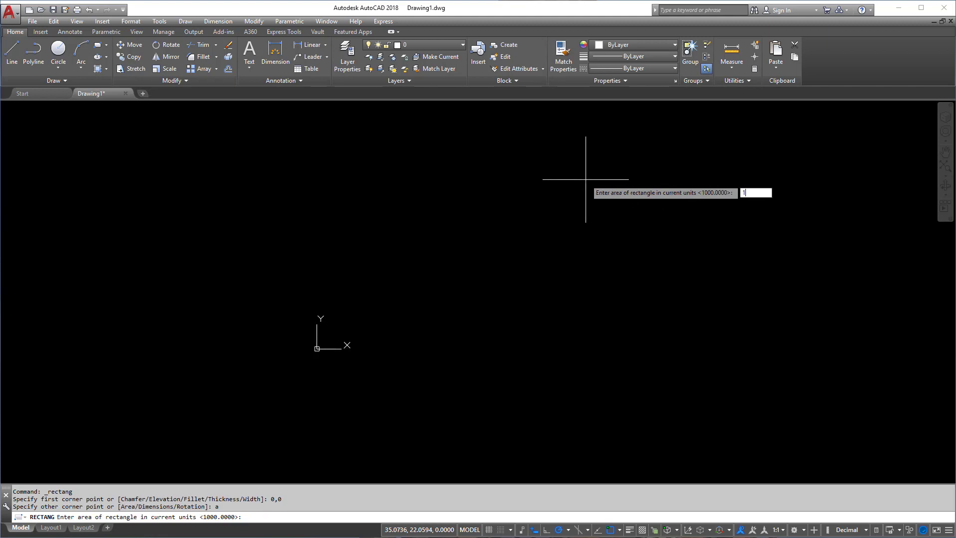
{"action": "type", "text": "1000.0000>: 1000"}
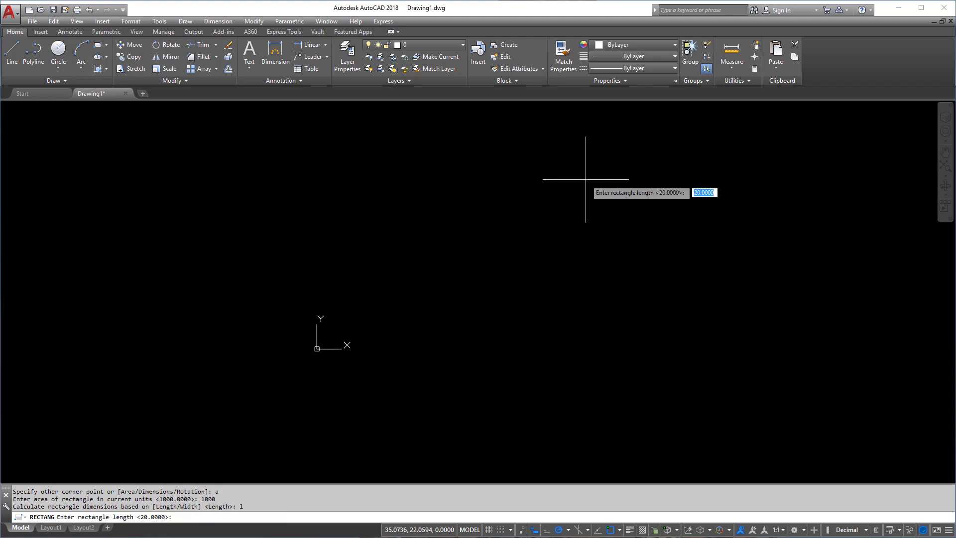
{"action": "type", "text": "50"}
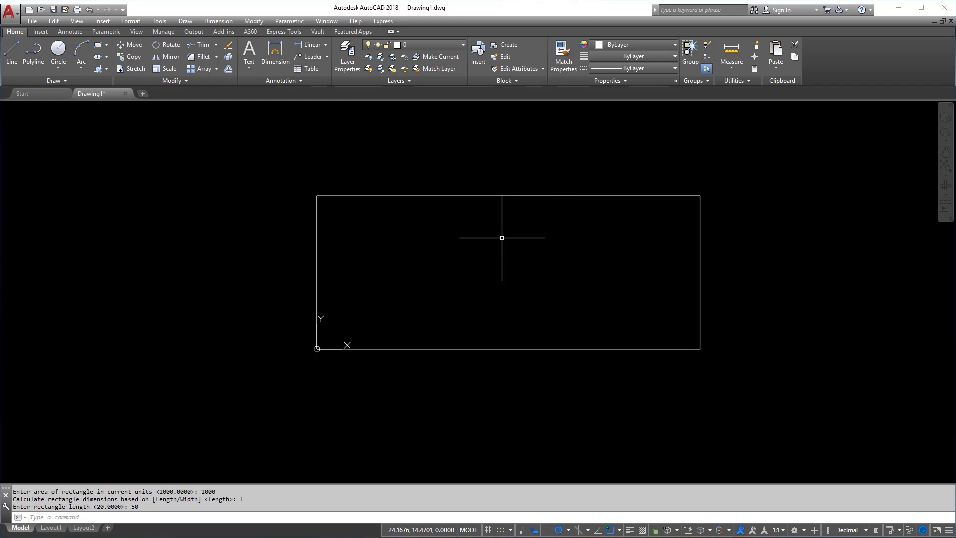
{"action": "mouse_move", "coordinate": [498, 251]}
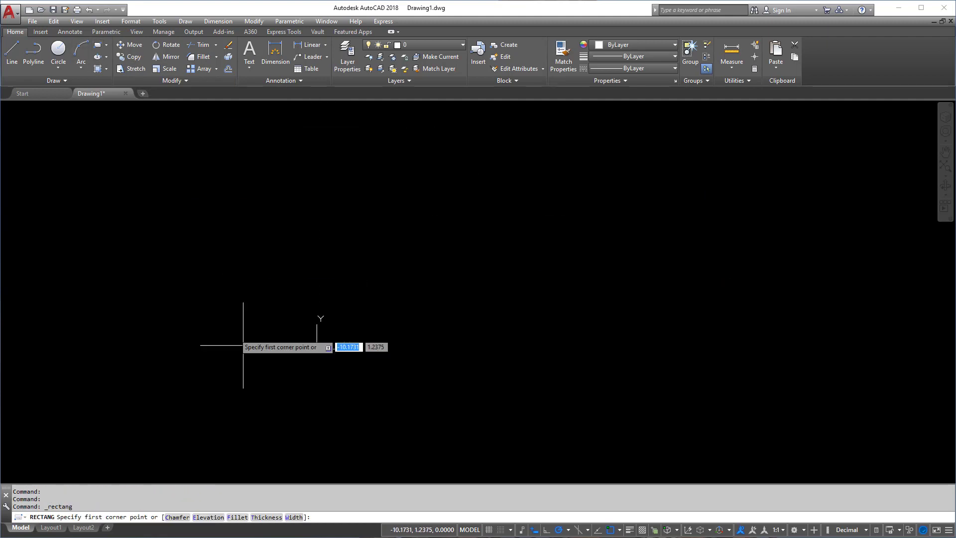
{"action": "mouse_move", "coordinate": [329, 351]}
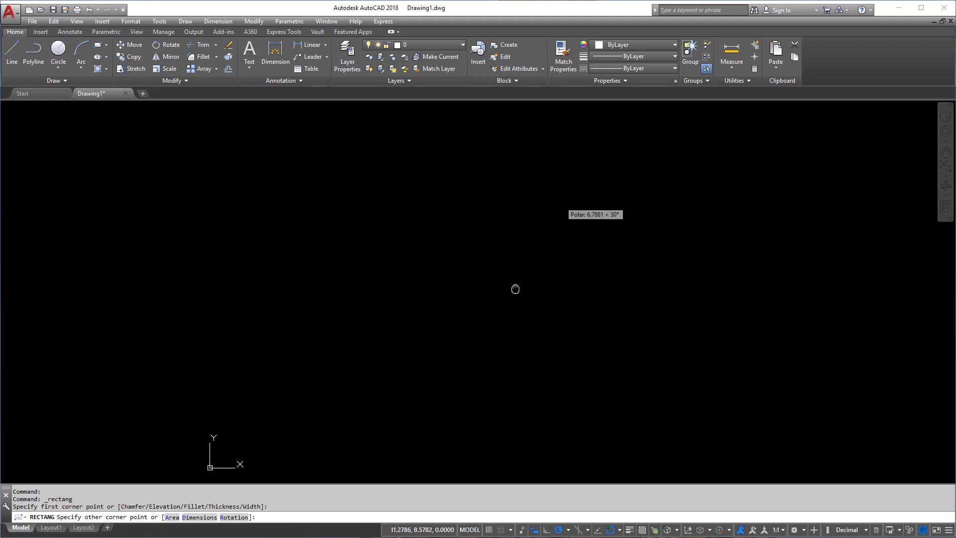
Step: Choose the Area option for the new rectangle and enter 1000 as its area
{"action": "type", "text": "a"}
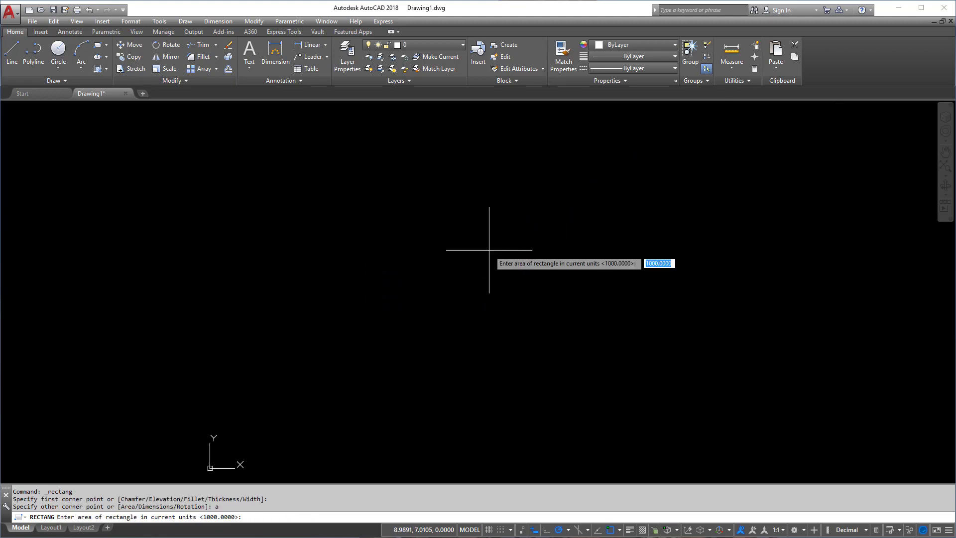
{"action": "type", "text": "1"}
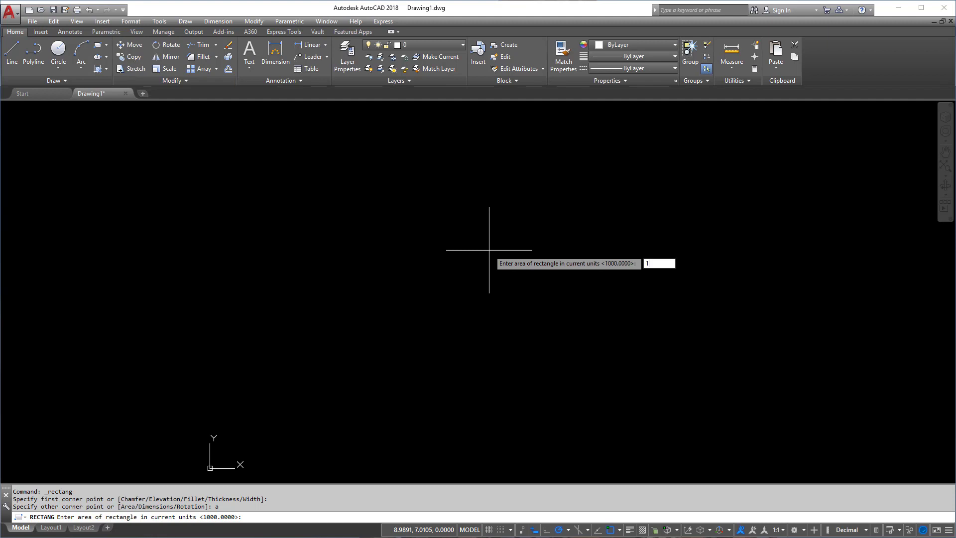
{"action": "type", "text": "000"}
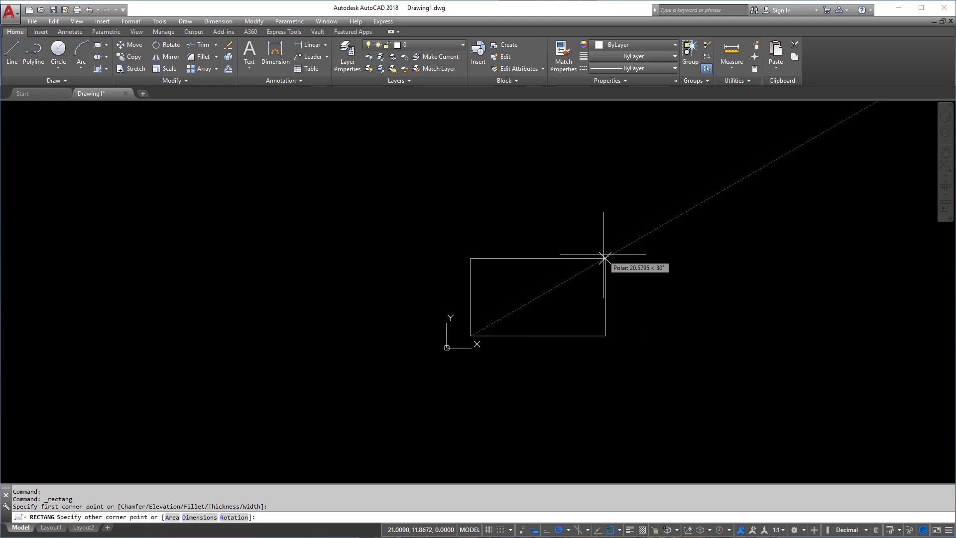
Step: Draw a rectangle by Dimensions with length 10 and width 7.5
{"action": "type", "text": "d"}
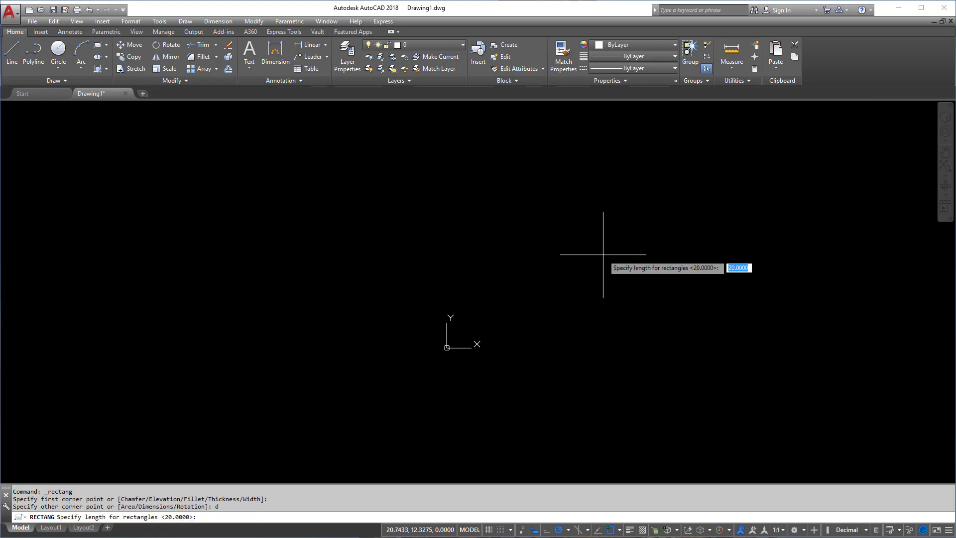
{"action": "type", "text": "10"}
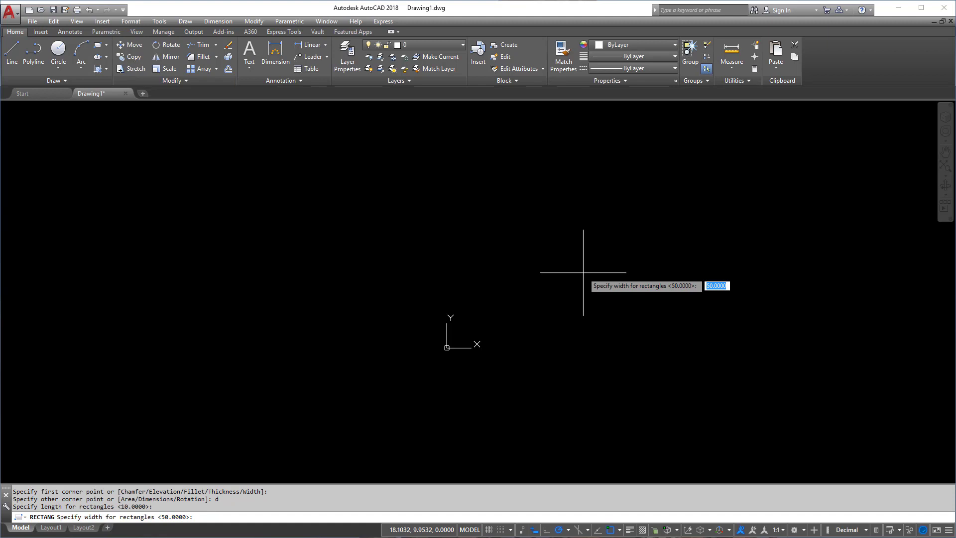
{"action": "type", "text": "7.5"}
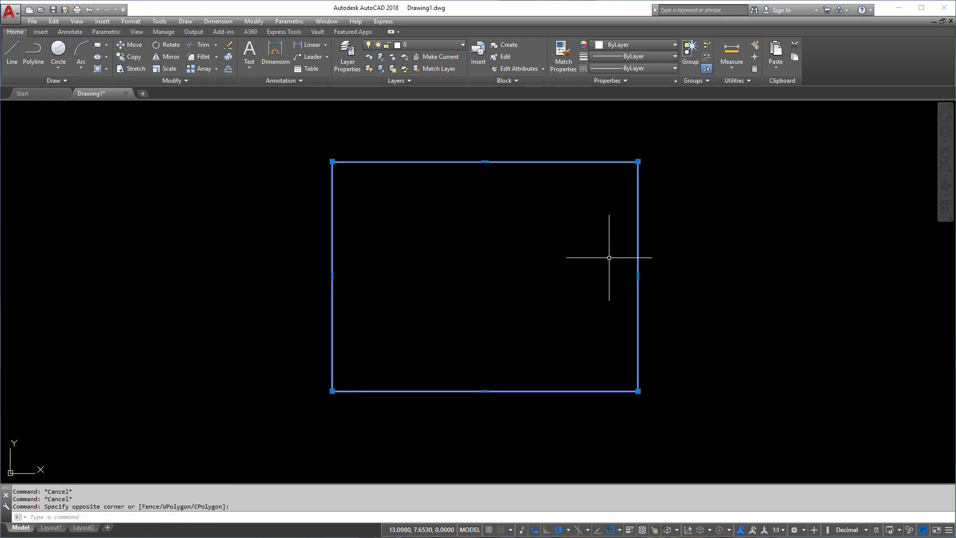
Step: Erase the 10 by 7.5 rectangle and draw a few connected line segments in its place
{"action": "key", "text": "Delete"}
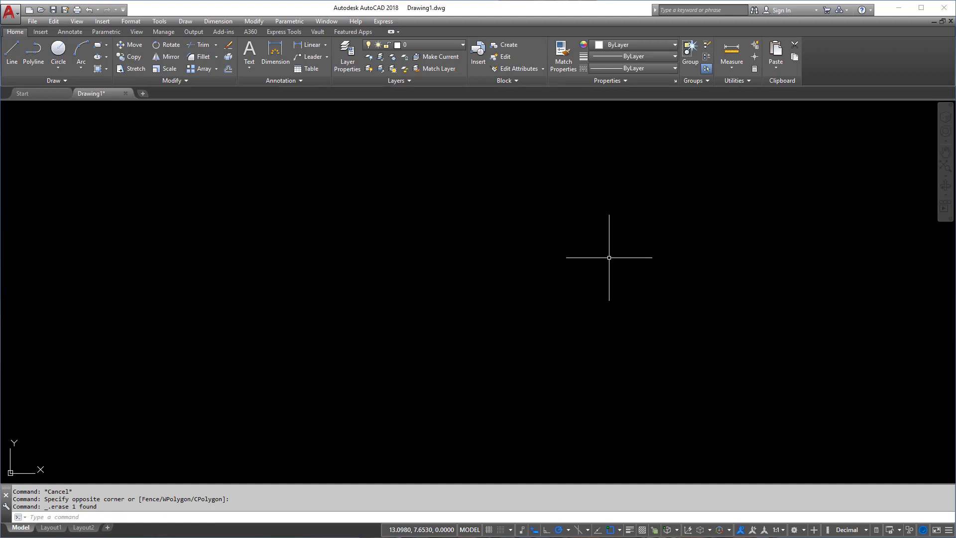
{"action": "left_click", "coordinate": [11, 55]}
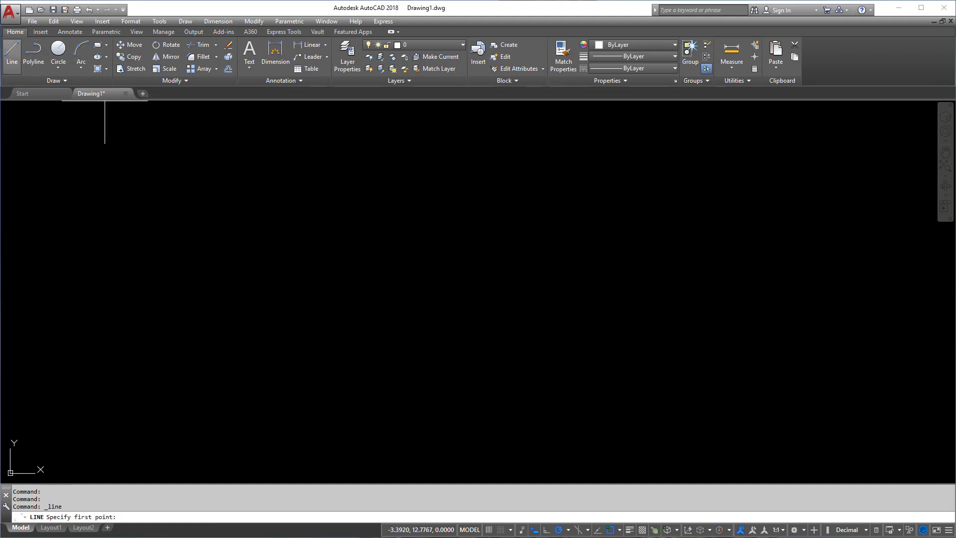
{"action": "left_click", "coordinate": [511, 284]}
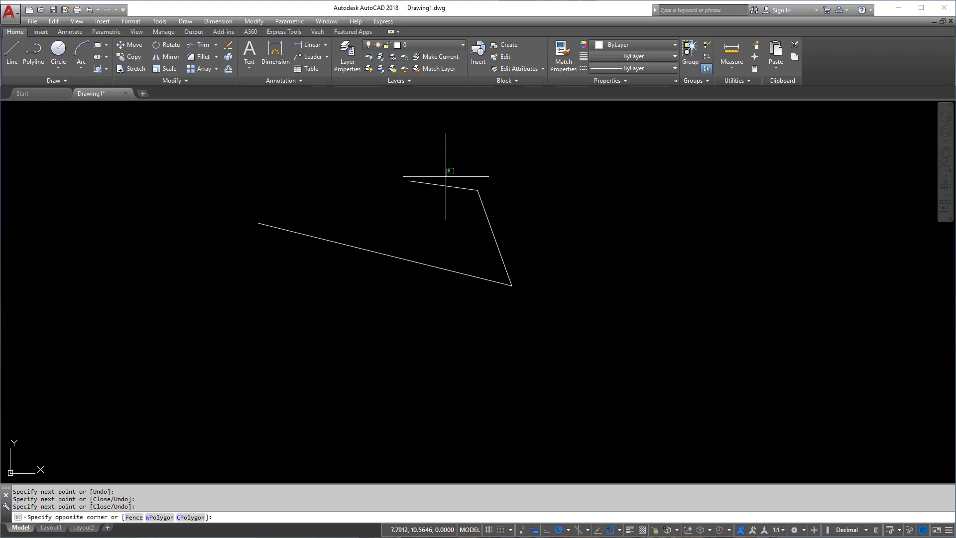
{"action": "left_click", "coordinate": [479, 237]}
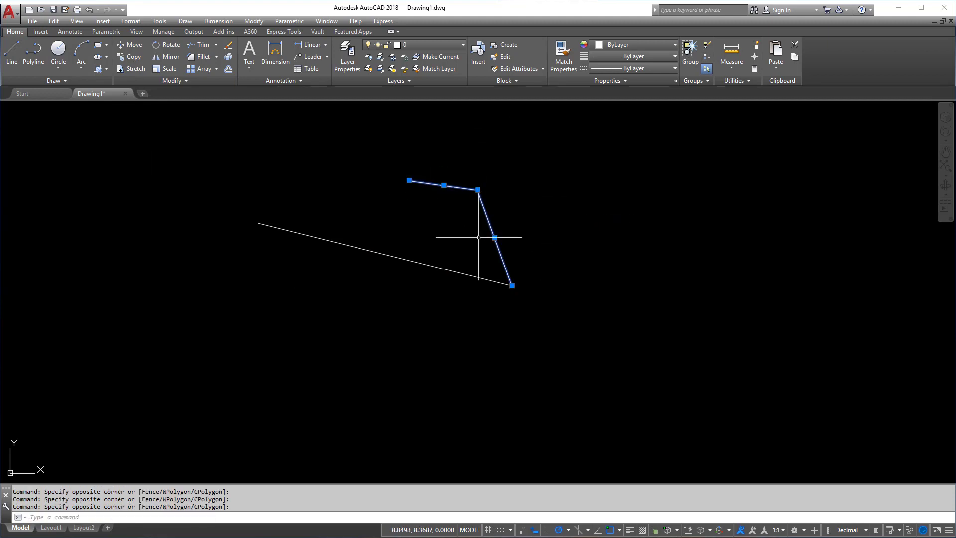
{"action": "key", "text": "Delete"}
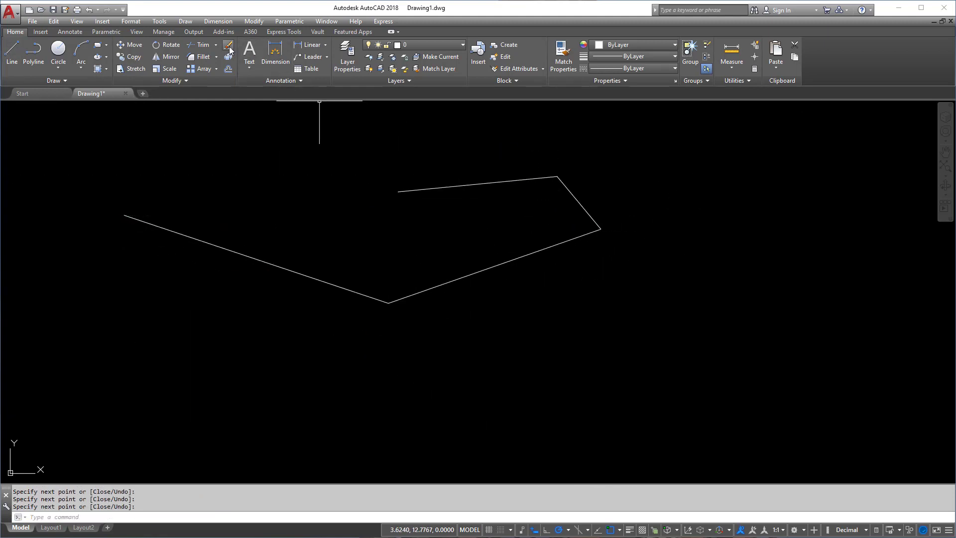
{"action": "mouse_move", "coordinate": [228, 48]}
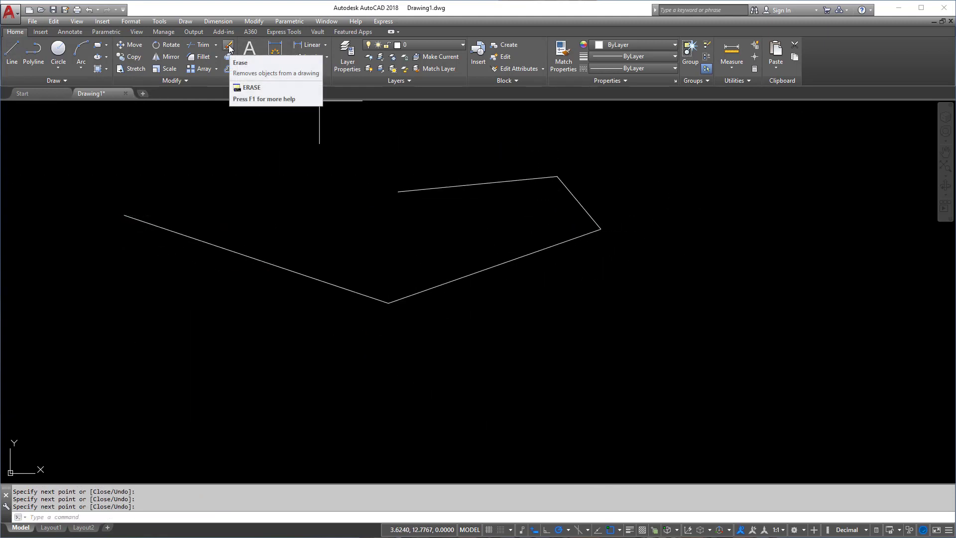
Step: Erase all the line segments with the Erase tool, leaving the drawing empty
{"action": "left_click", "coordinate": [229, 48]}
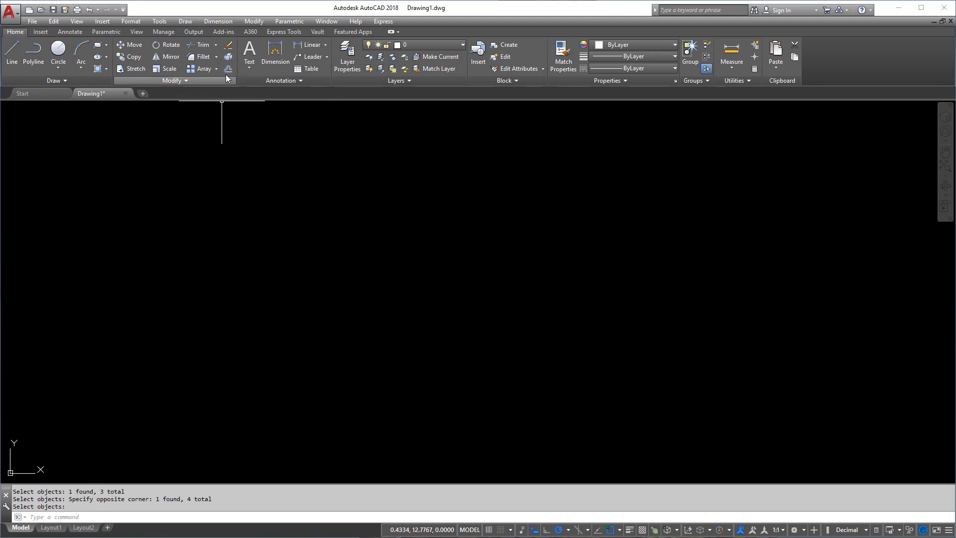
{"action": "mouse_move", "coordinate": [459, 194]}
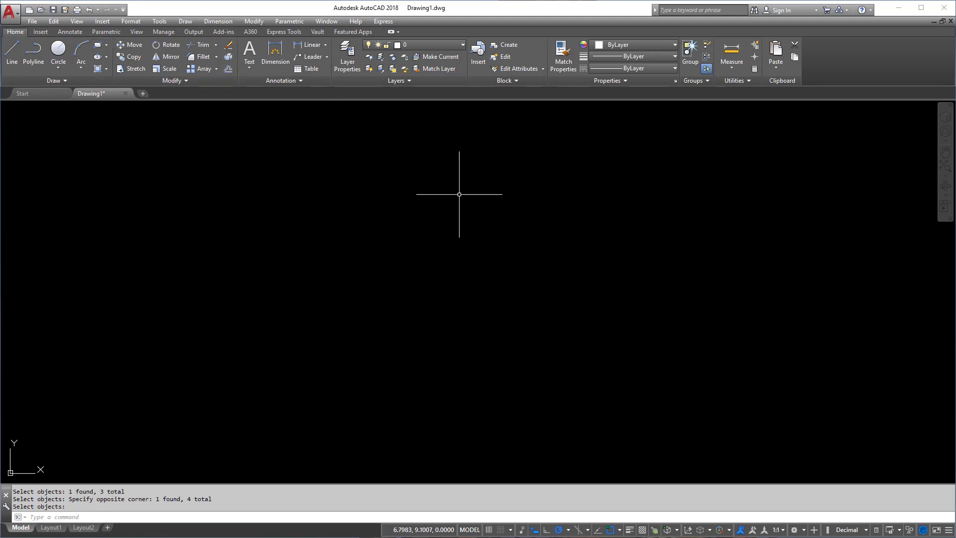